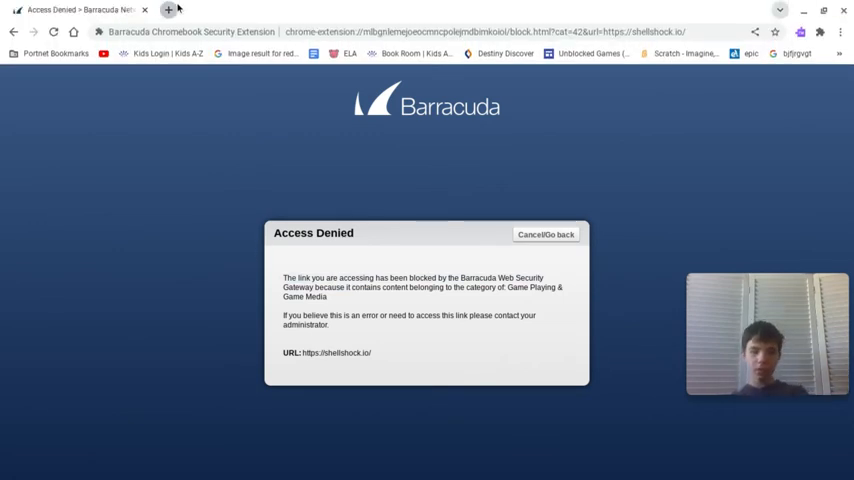
- Search Google for 'the advanced method' in a new tab to find the Unblocked Games site
click(144, 12)
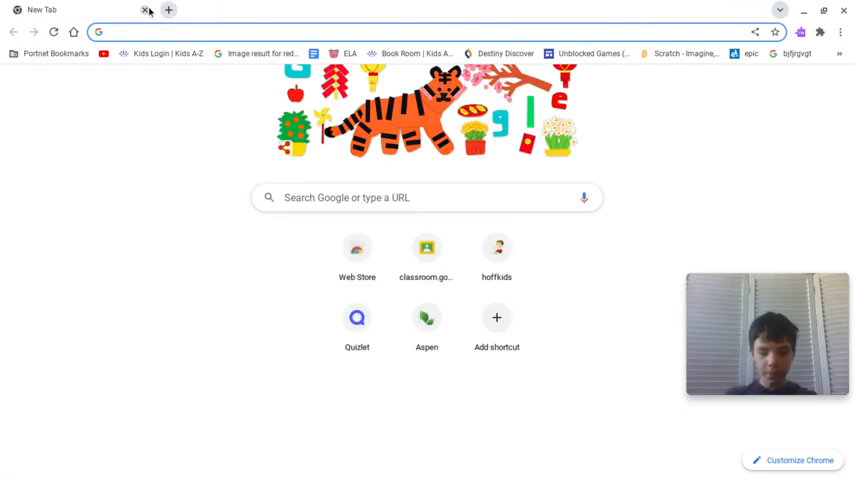
text(the advanced method)
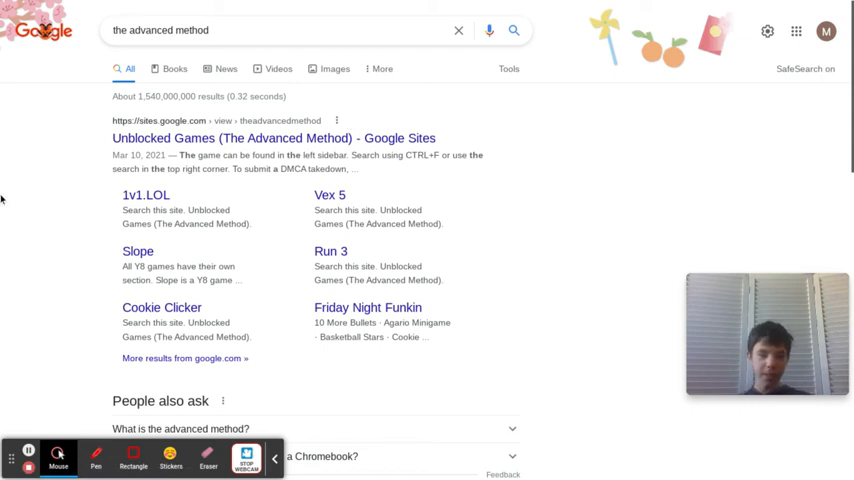
mouse_move(336, 138)
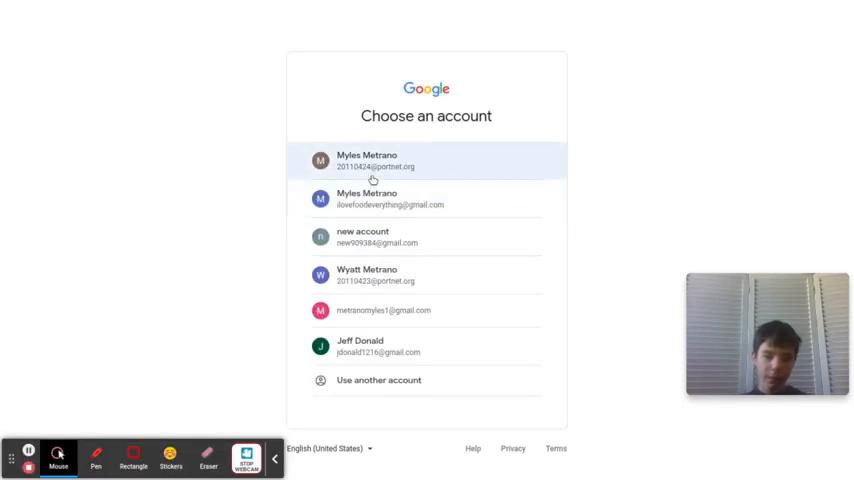
- Choose a Google account to sign in and load the Unblocked Games site's home page
click(368, 160)
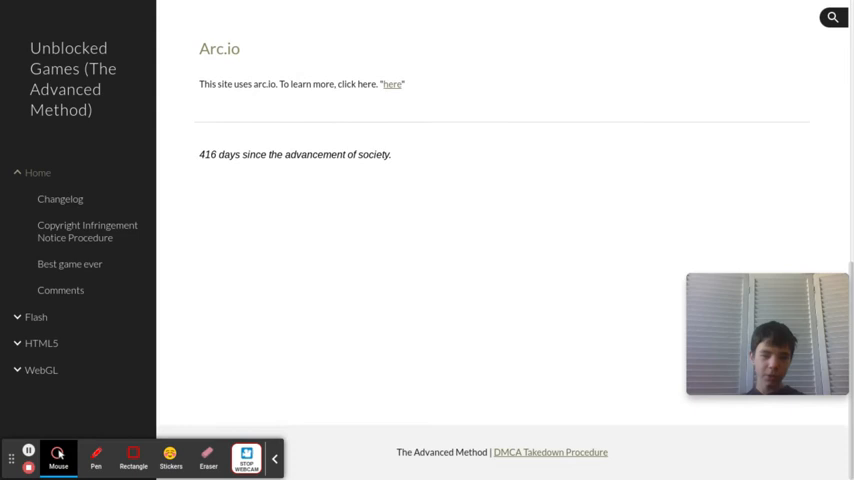
- From the site's Home page, search for 'shell' to reach the Shell Shockers game page
click(36, 172)
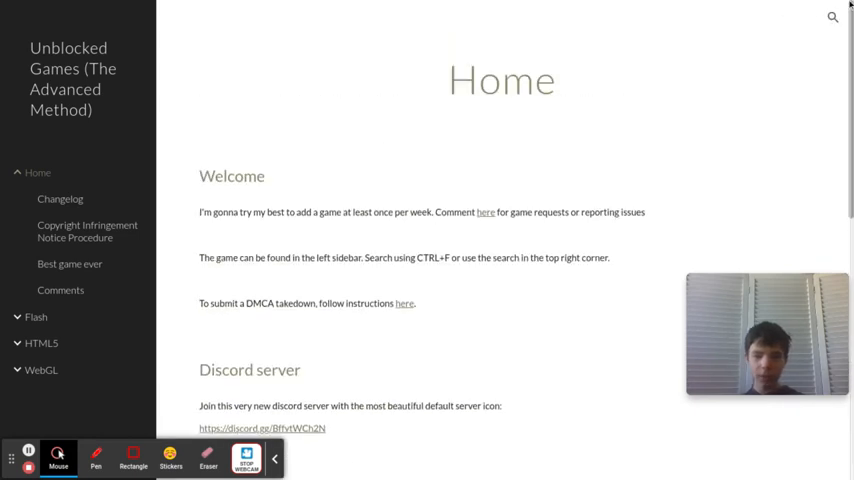
click(832, 16)
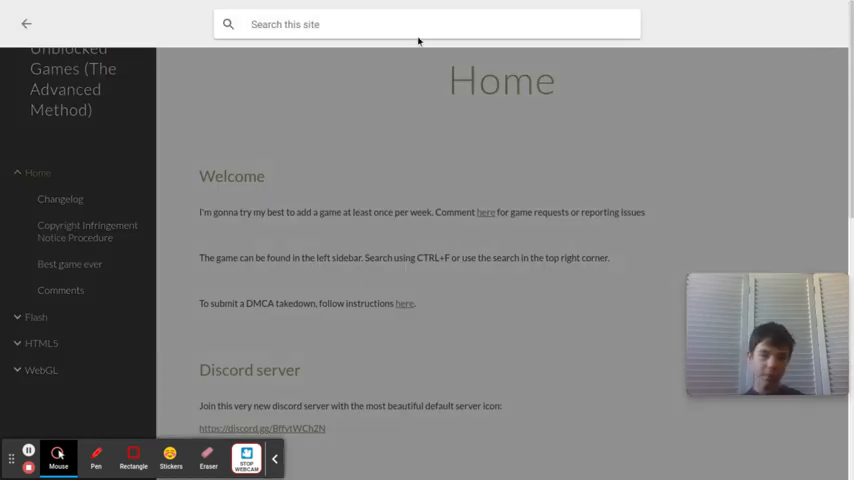
text(shell)
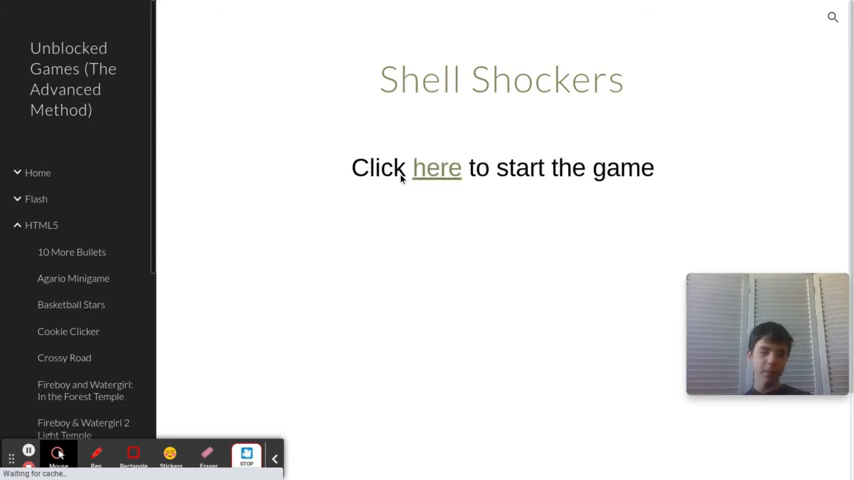
- Launch Shell Shockers via the 'here' link and hit PLAY to join a Free For All match
click(434, 168)
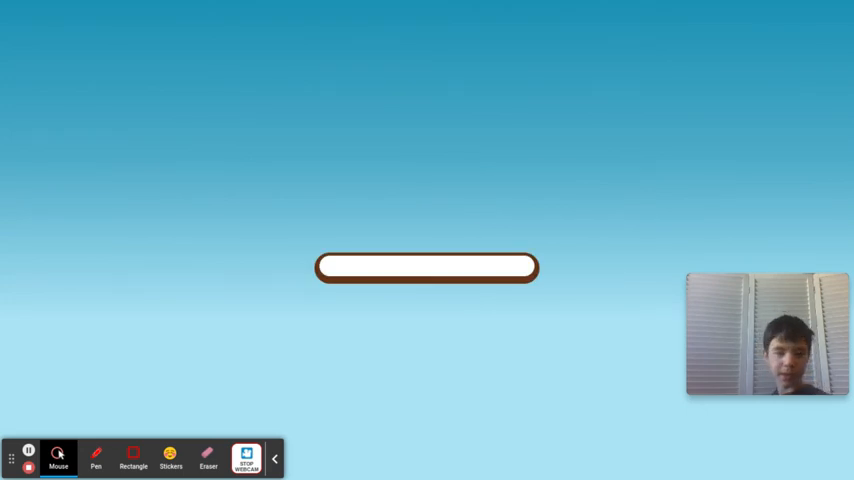
mouse_move(150, 376)
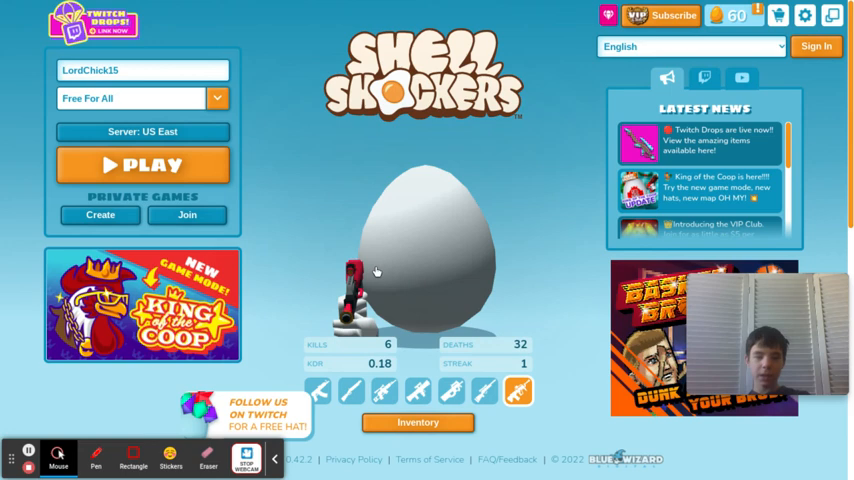
click(142, 164)
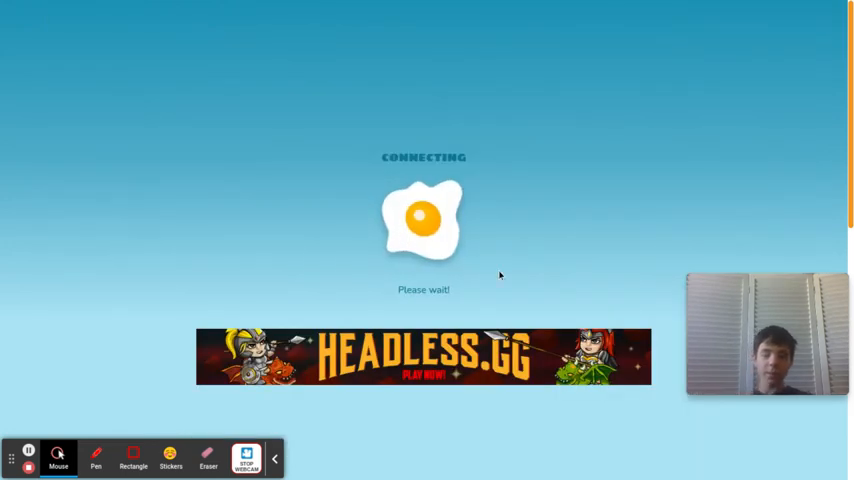